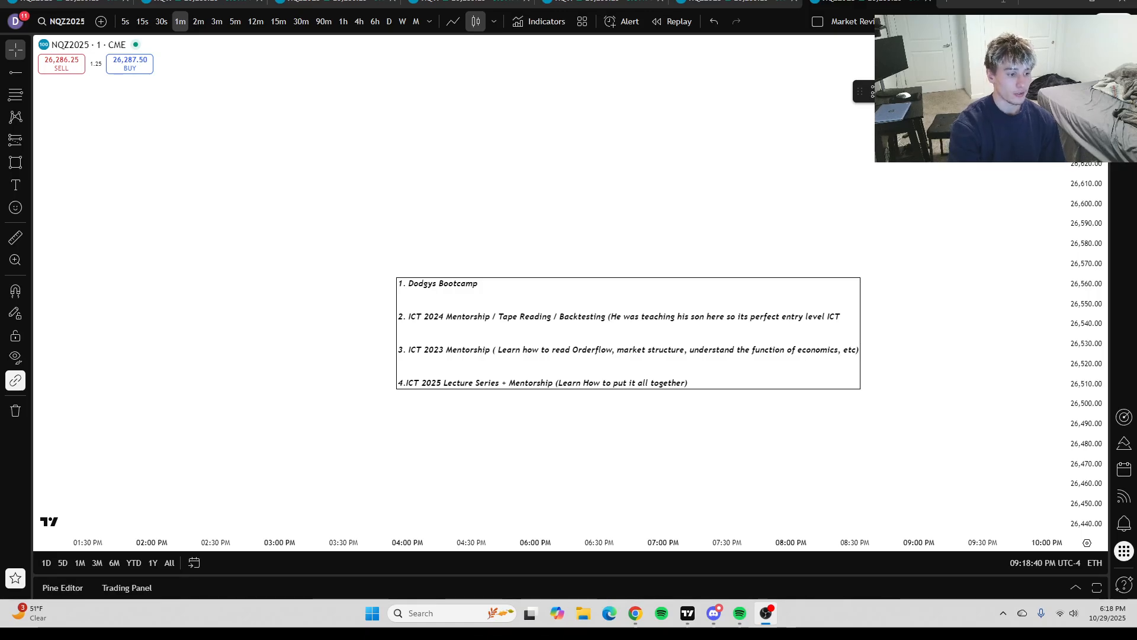
pyautogui.moveTo(373, 212)
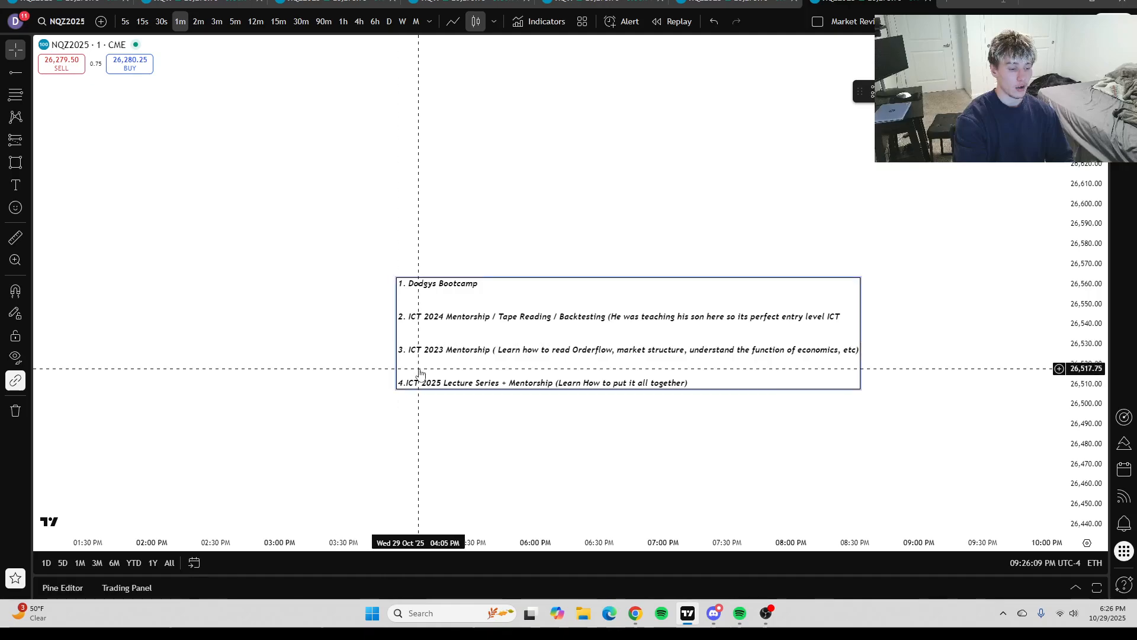
pyautogui.moveTo(437, 315)
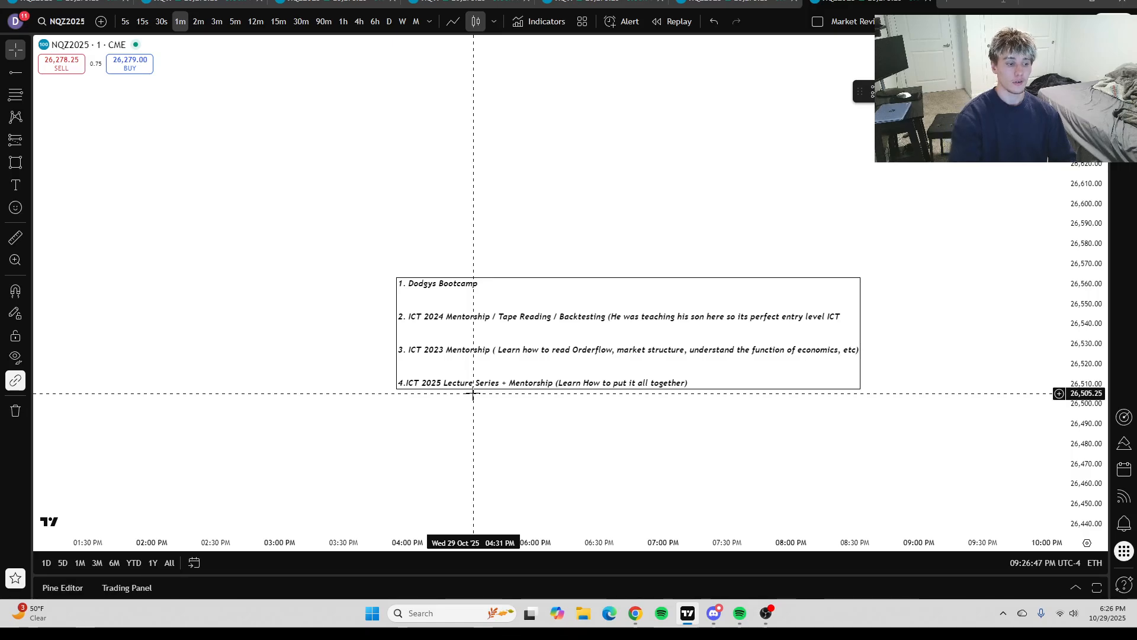
pyautogui.moveTo(609, 270)
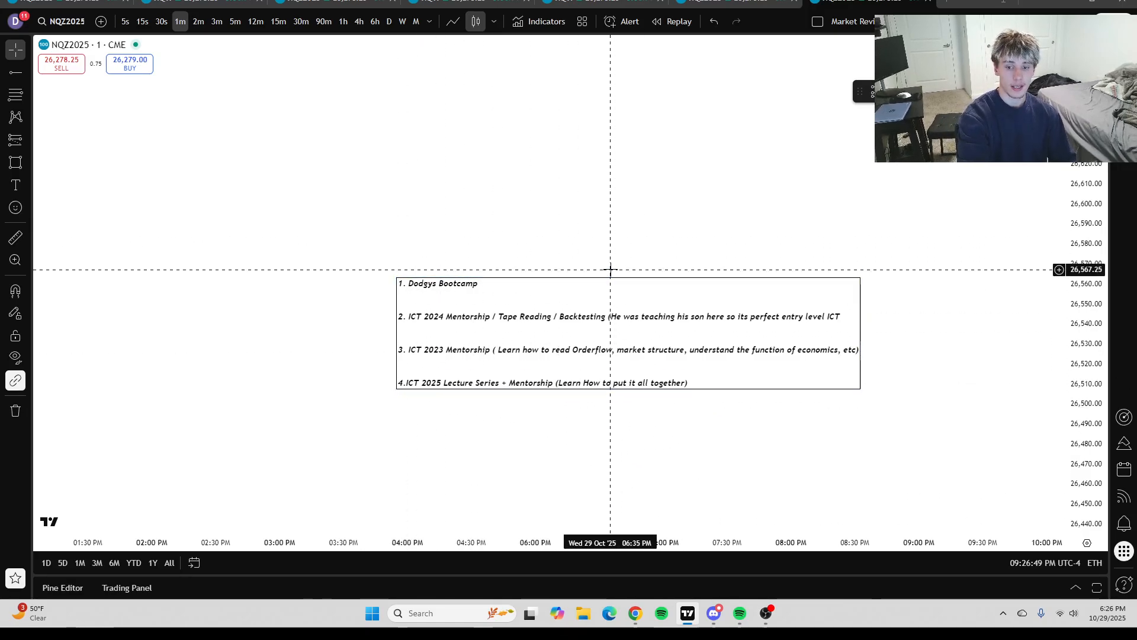
pyautogui.click(595, 296)
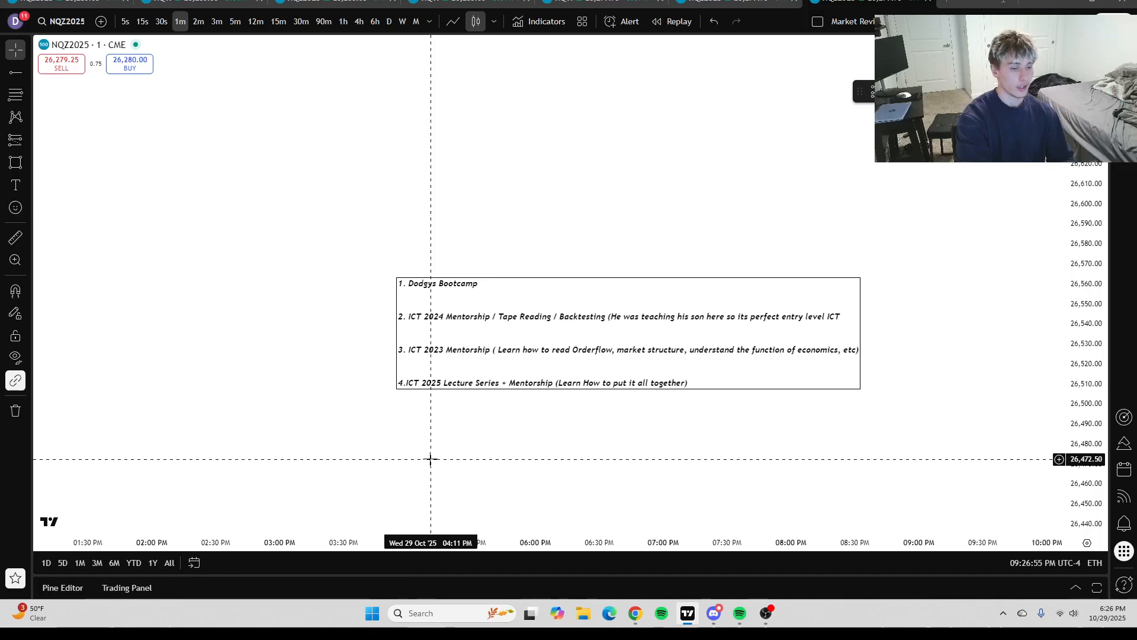
pyautogui.moveTo(424, 458)
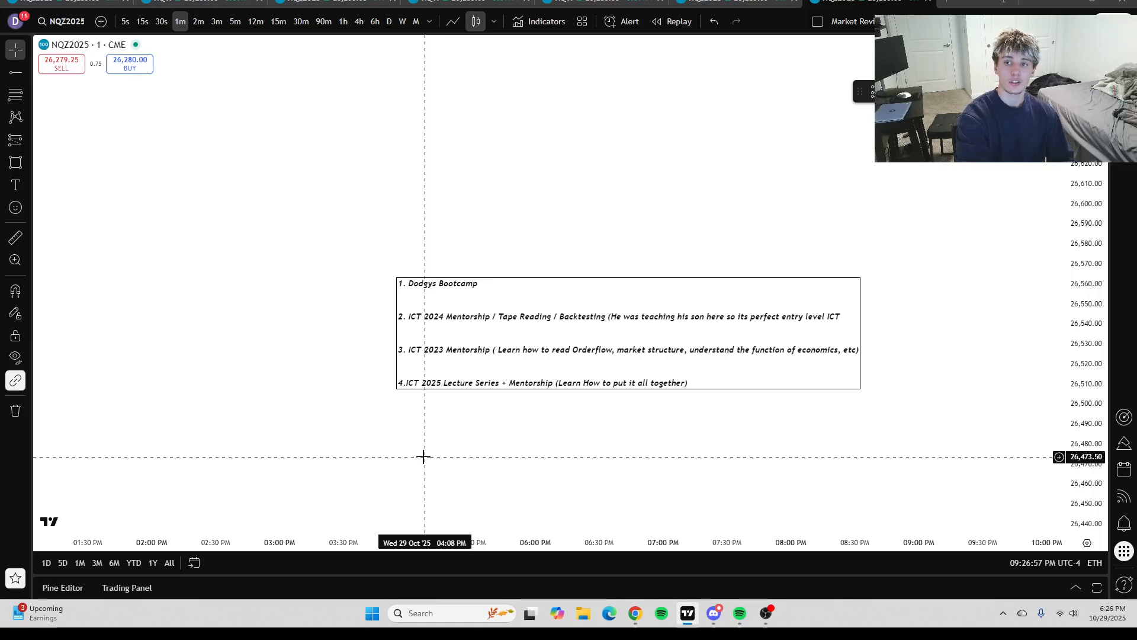